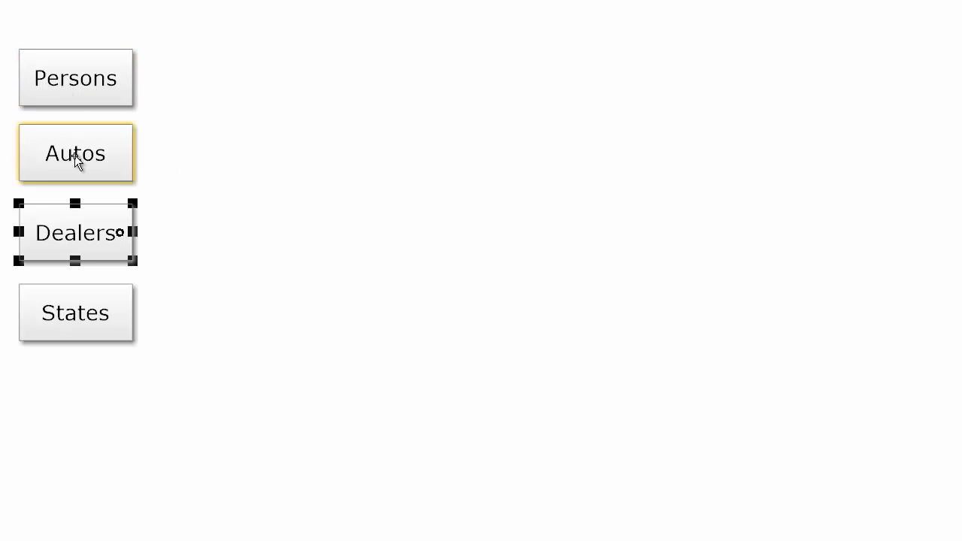
pyautogui.moveTo(111, 295)
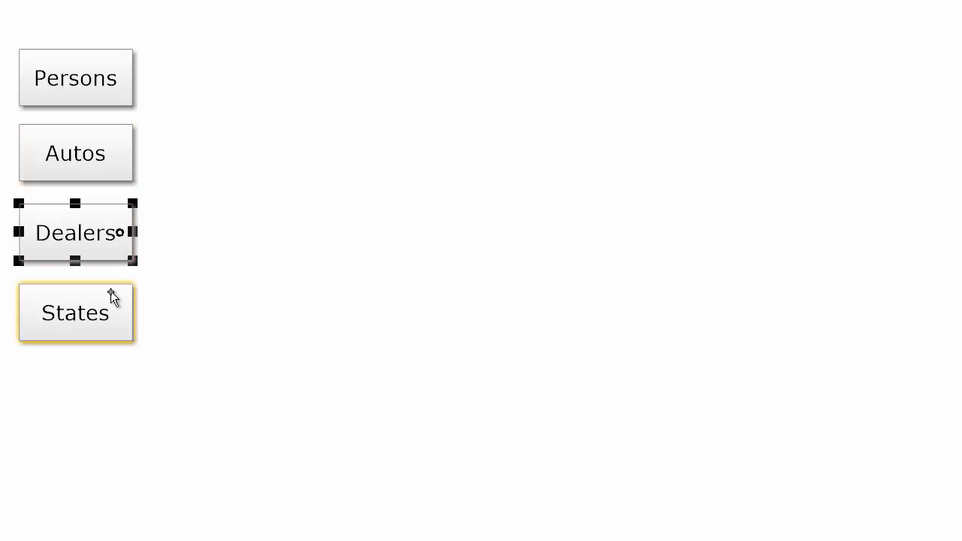
# Place the Persons box mid-page and set the Autos box level with it on the right
pyautogui.click(75, 311)
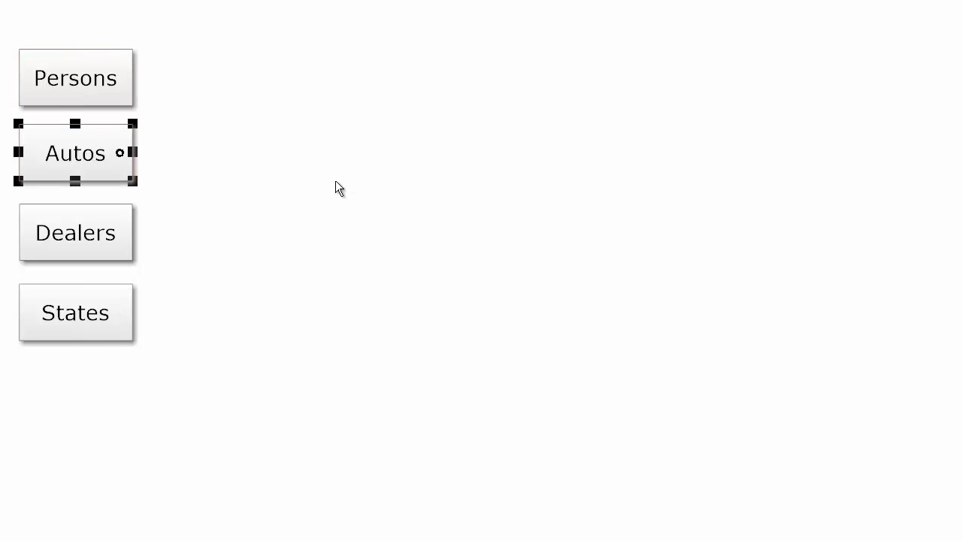
pyautogui.moveTo(84, 249)
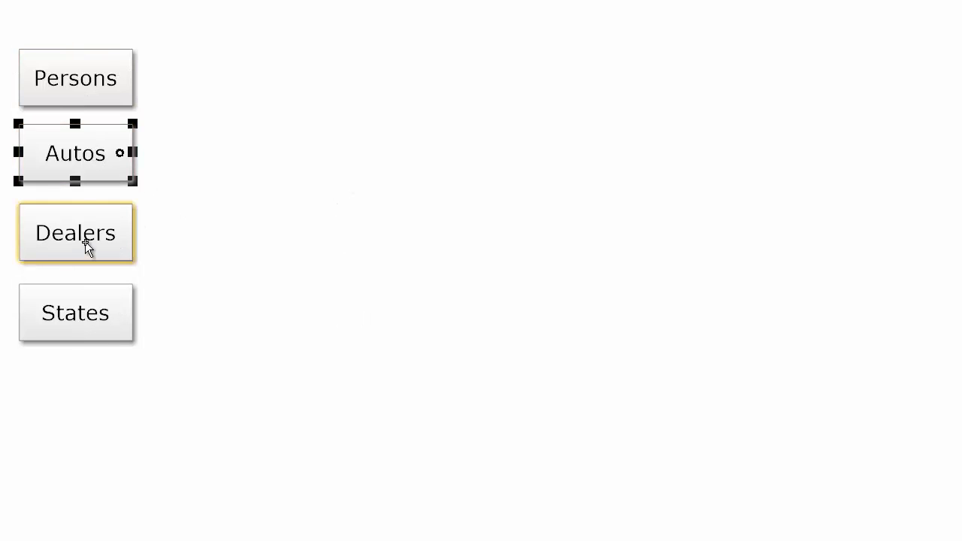
pyautogui.click(75, 231)
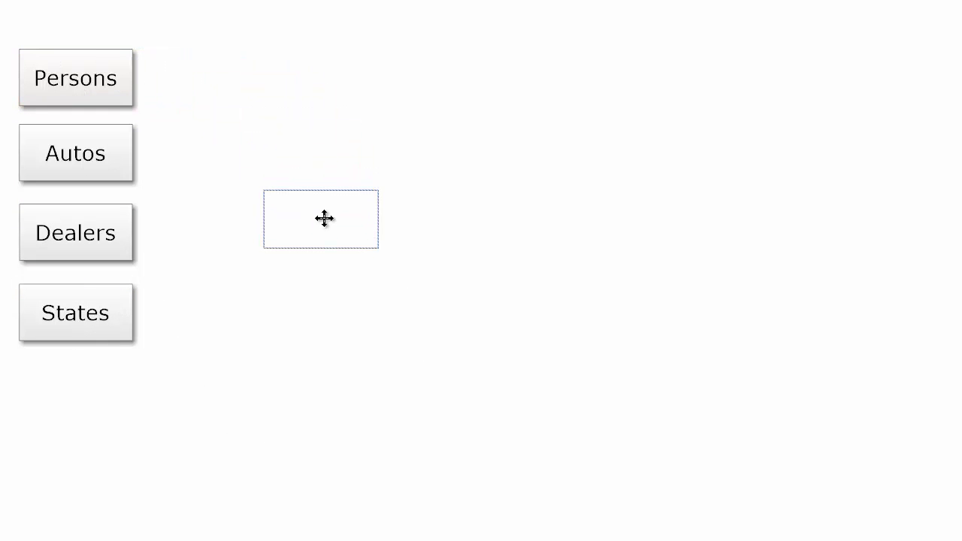
pyautogui.moveTo(75, 78); pyautogui.dragTo(319, 220)
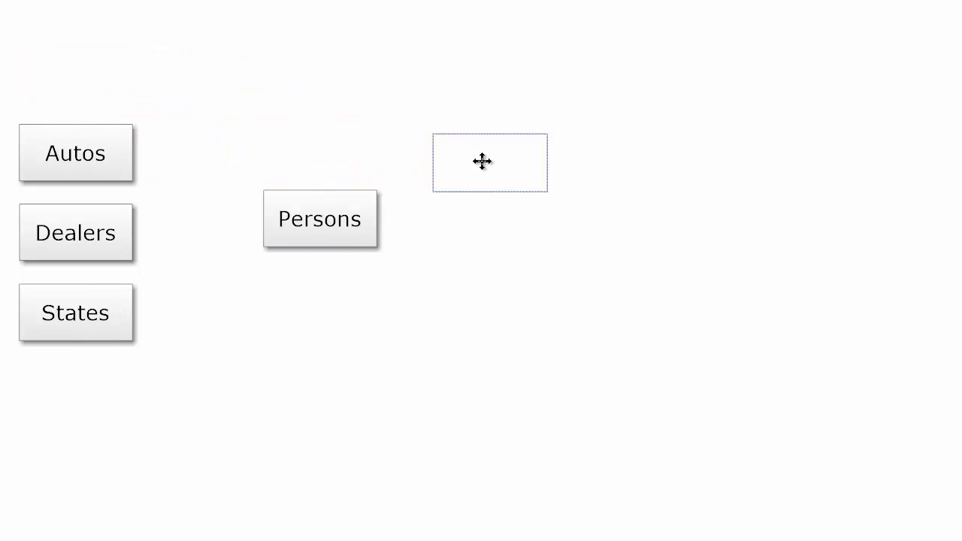
pyautogui.moveTo(483, 161); pyautogui.dragTo(562, 217)
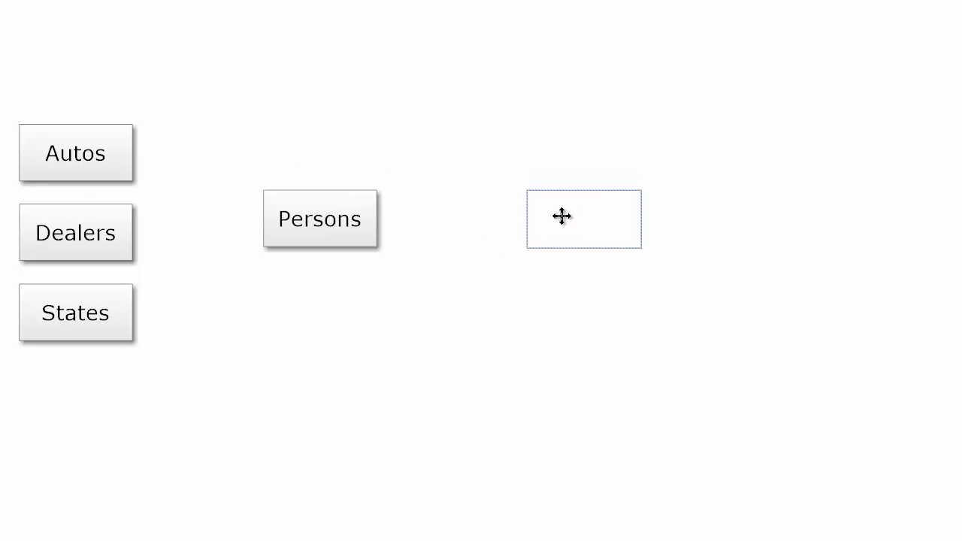
pyautogui.moveTo(75, 154); pyautogui.dragTo(583, 220)
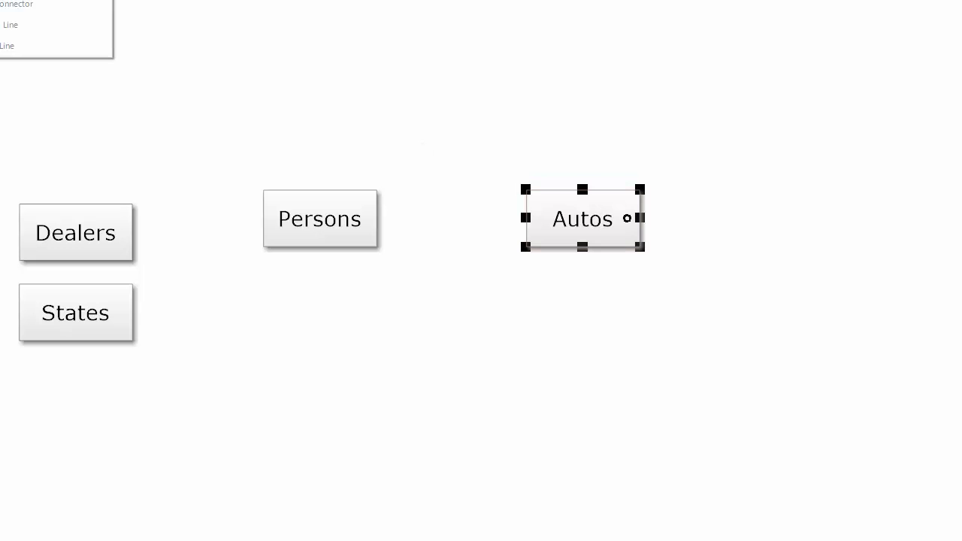
# Join Persons and Autos with a connector labelled 'owns'
pyautogui.click(318, 220)
pyautogui.write('ow')
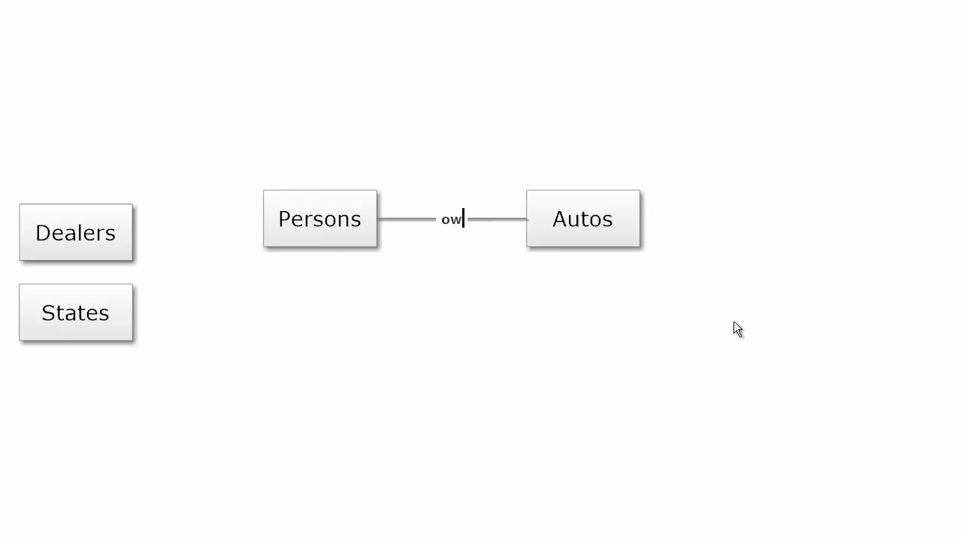
pyautogui.write('ns')
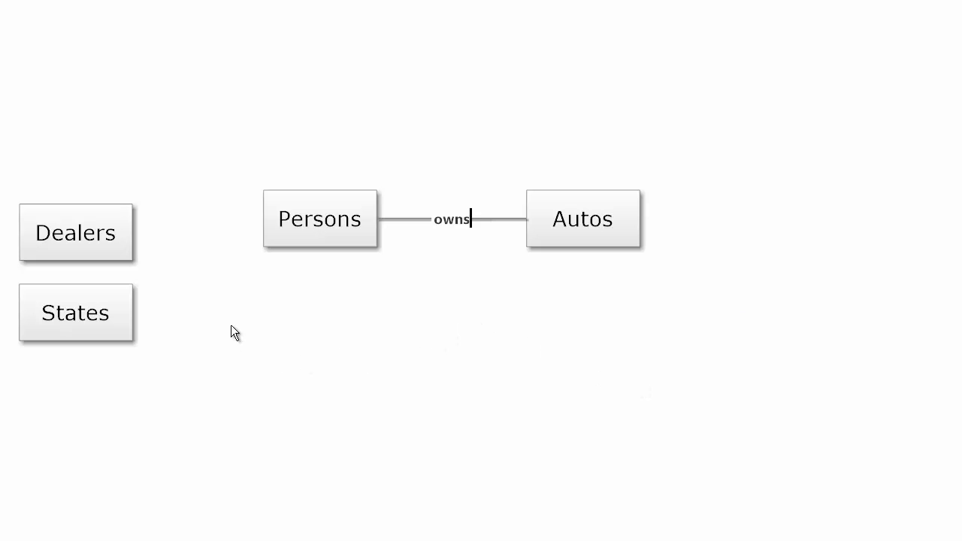
# Place Dealers below Autos, linked by an elbow connector labelled 'serviced by', and select States
pyautogui.moveTo(75, 232); pyautogui.dragTo(405, 379)
pyautogui.write('serviced b')
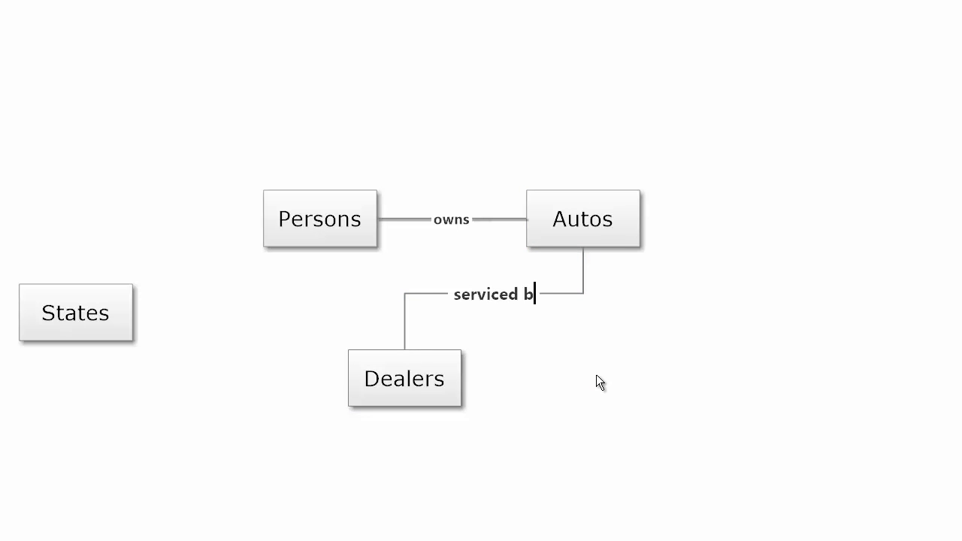
pyautogui.write('y')
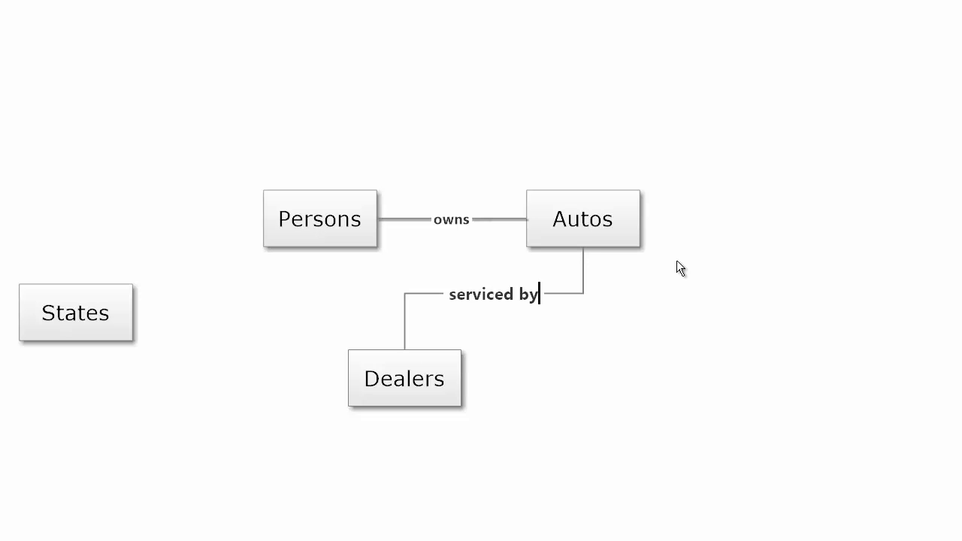
pyautogui.click(96, 324)
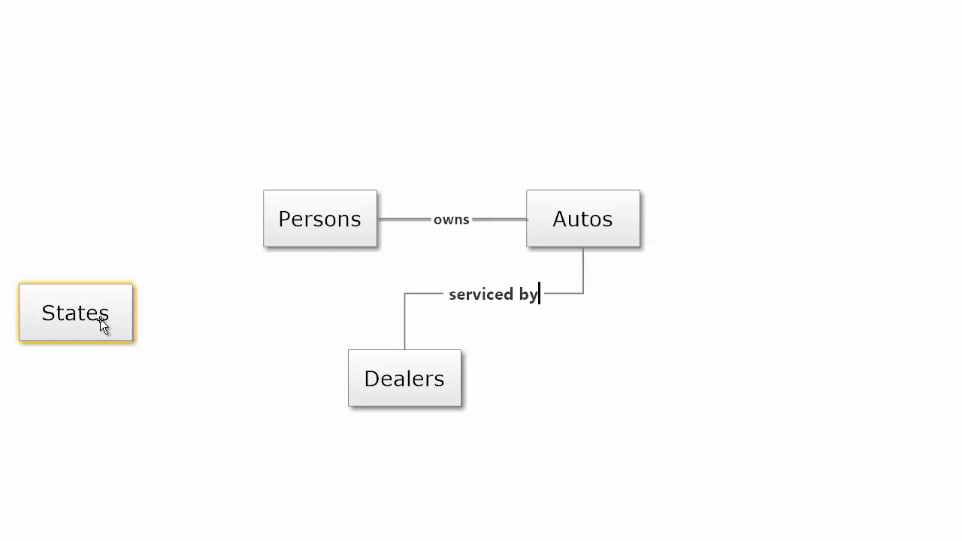